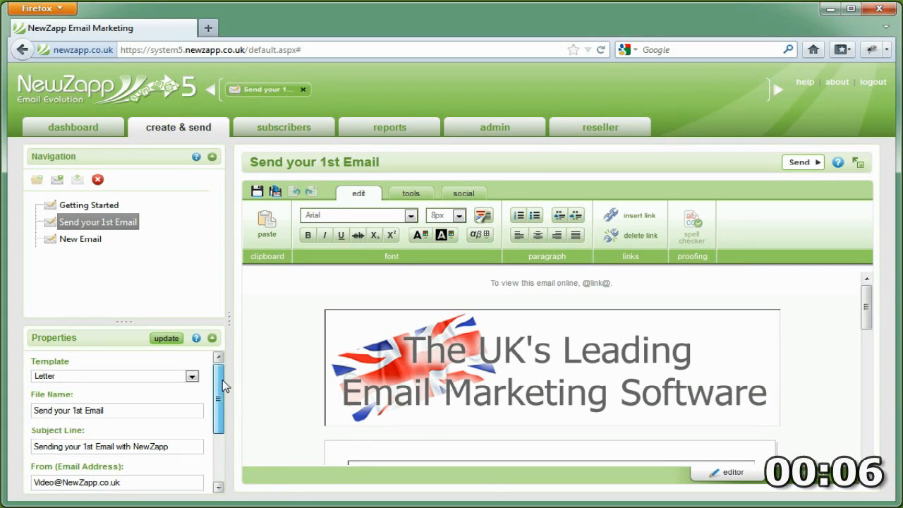
Step: Save the 'Send your 1st Email' message from the editor toolbar
scroll(down, 3)
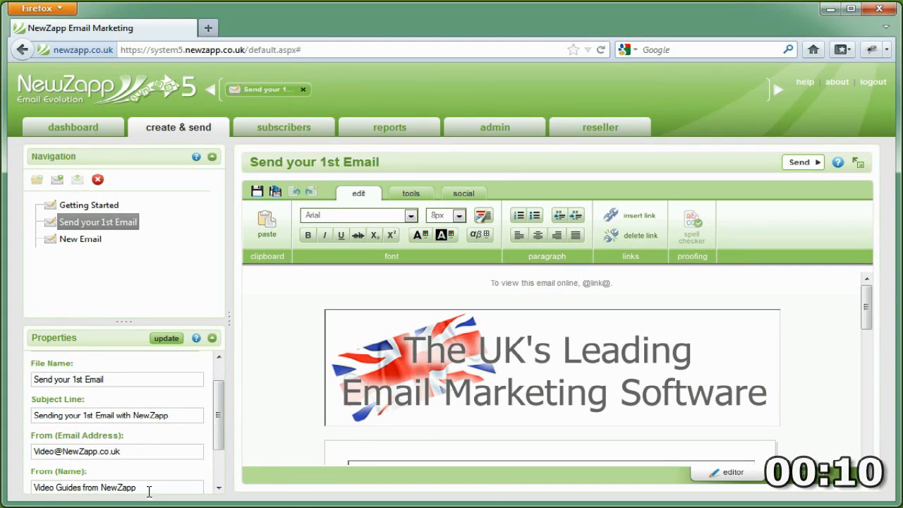
click(257, 192)
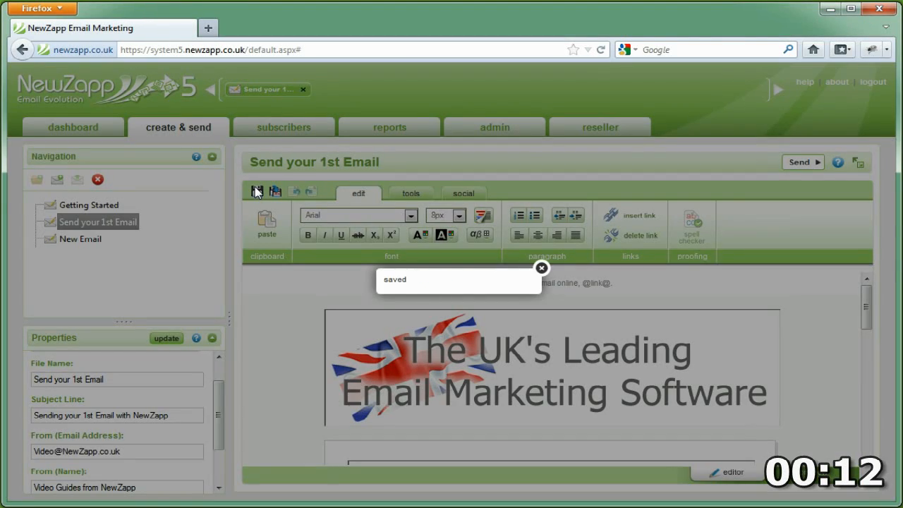
Step: Go to the Send step and try the All Subscribers, By Group and email-list distribution options
click(801, 162)
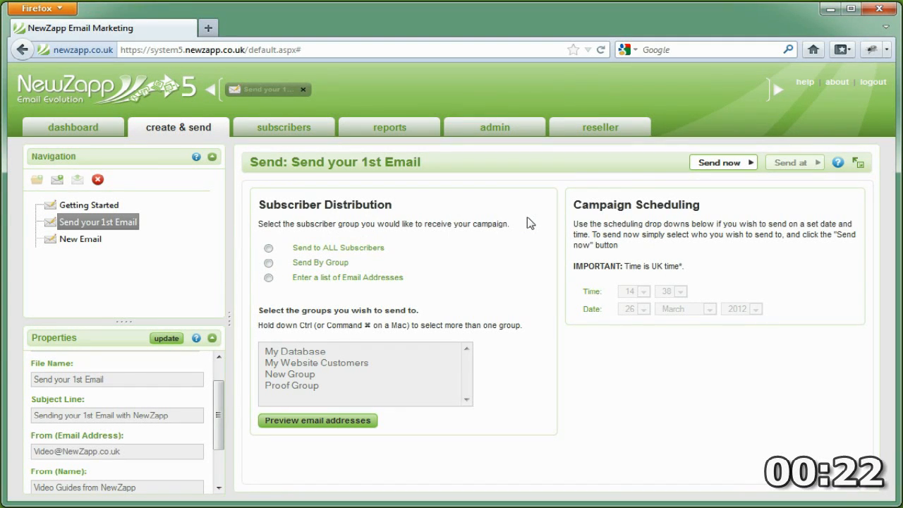
click(268, 249)
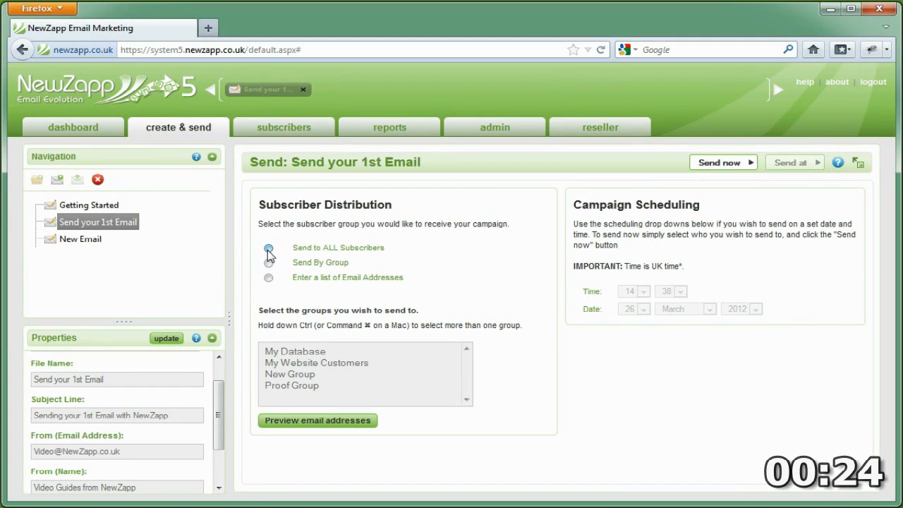
click(268, 248)
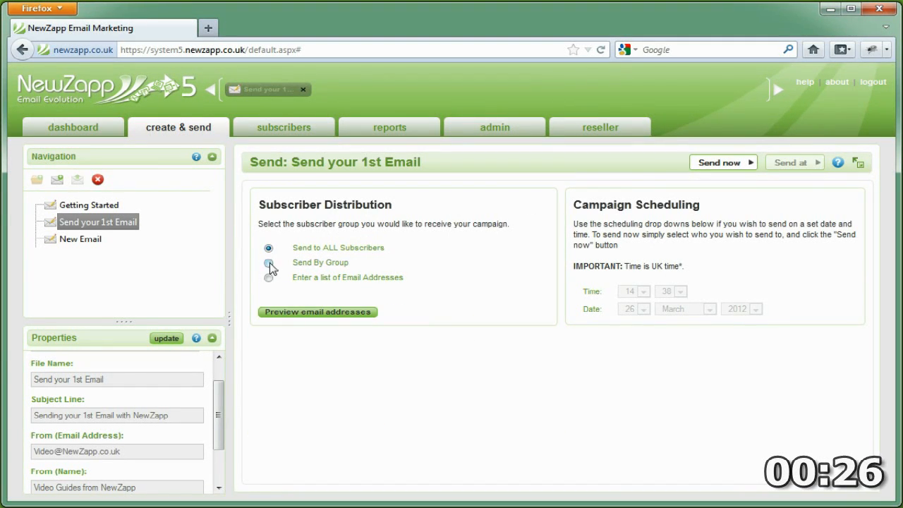
click(268, 277)
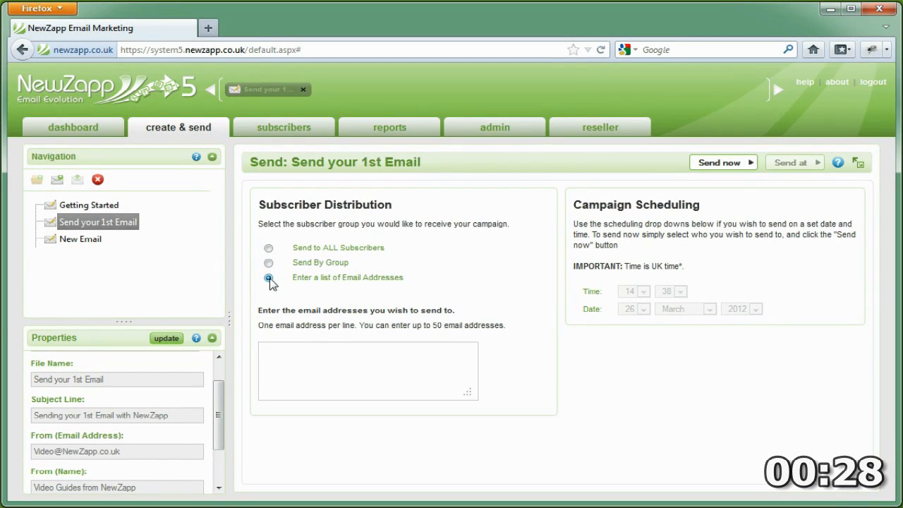
text(me@me.com)
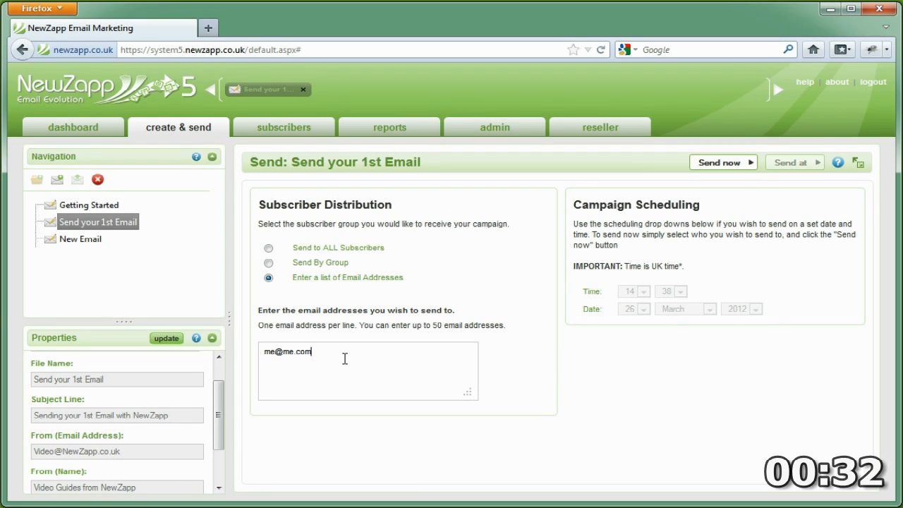
Step: Settle on Send By Group with Proof Group as the recipient
click(268, 262)
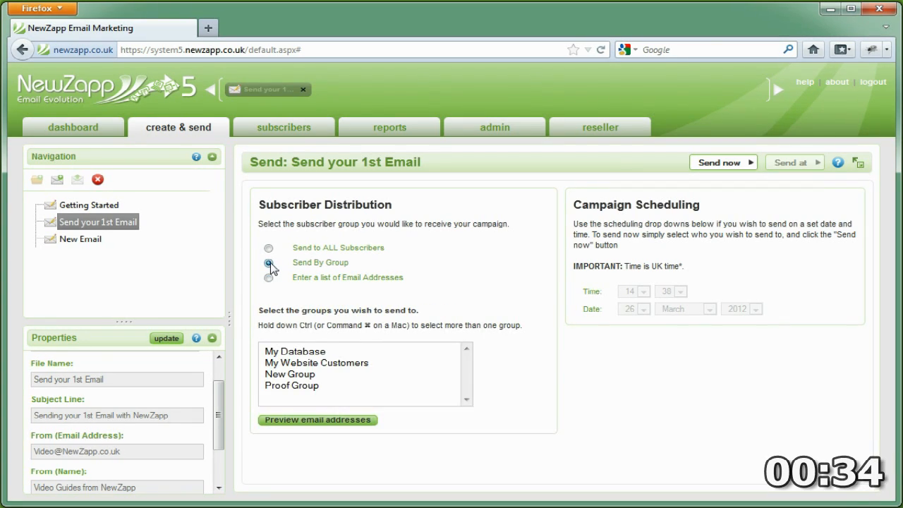
click(290, 386)
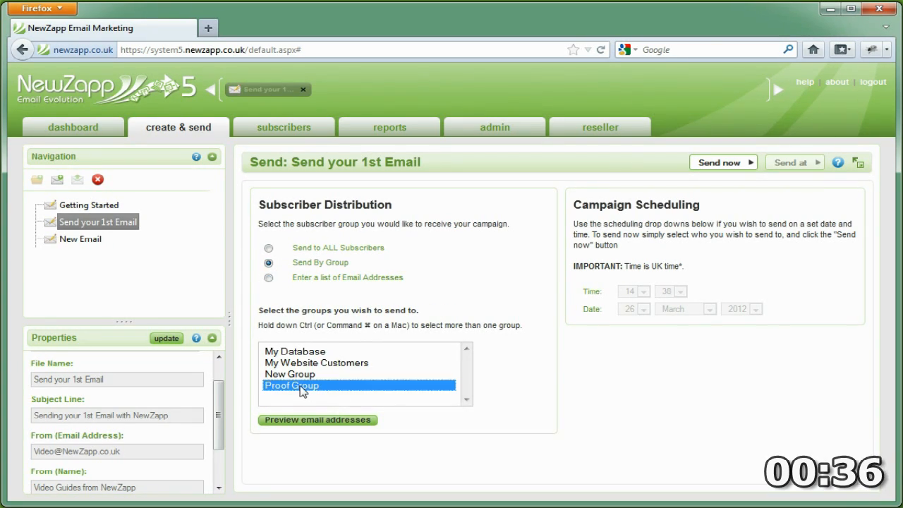
click(317, 421)
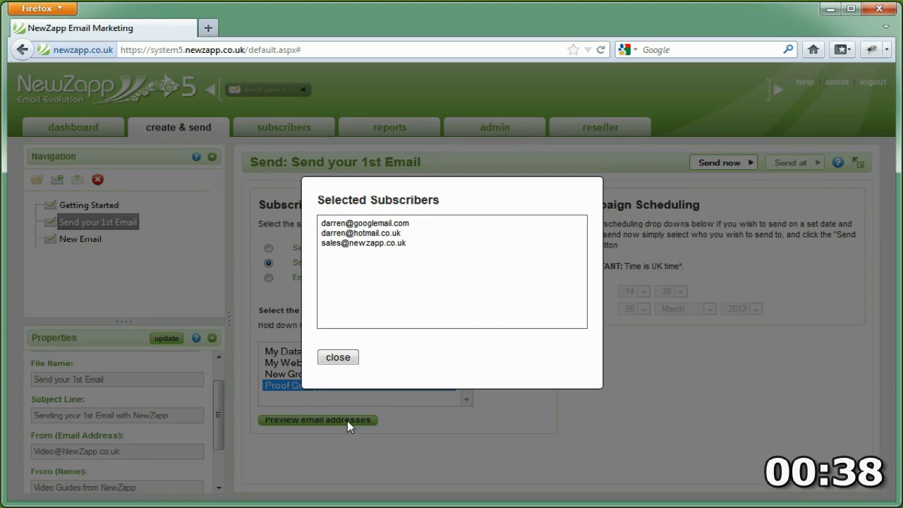
mouse_move(423, 233)
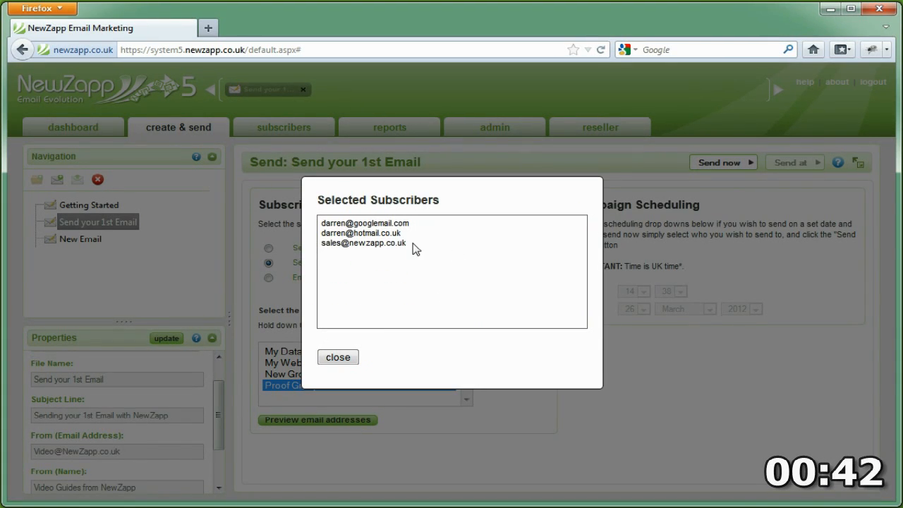
mouse_move(476, 350)
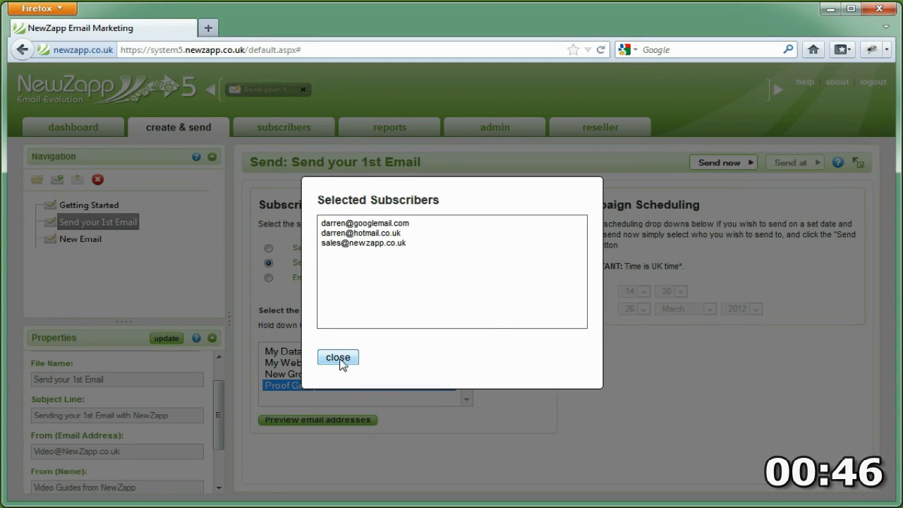
click(337, 357)
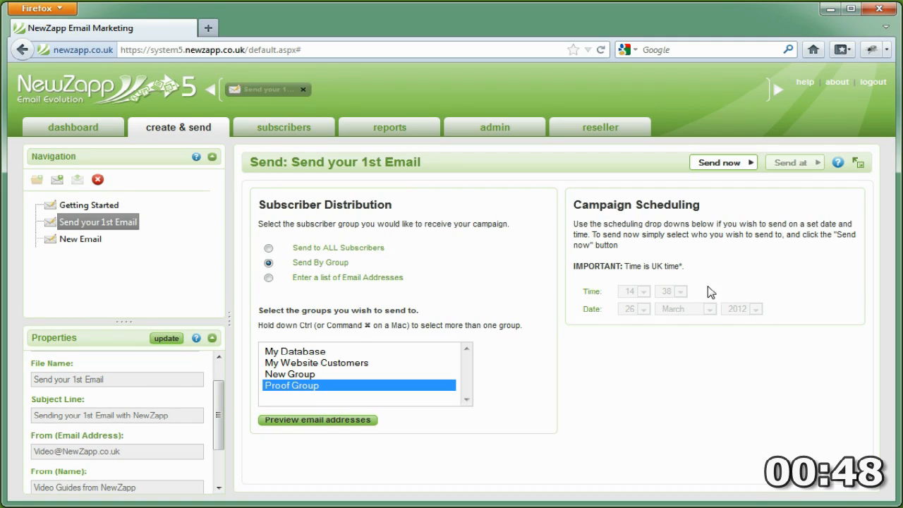
mouse_move(672, 189)
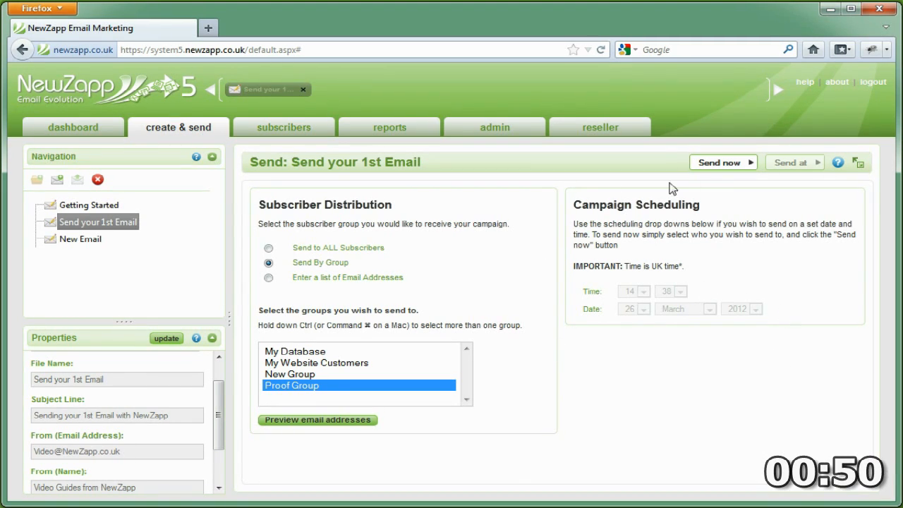
Step: Pass the Final Check and send the campaign to Proof Group
click(719, 163)
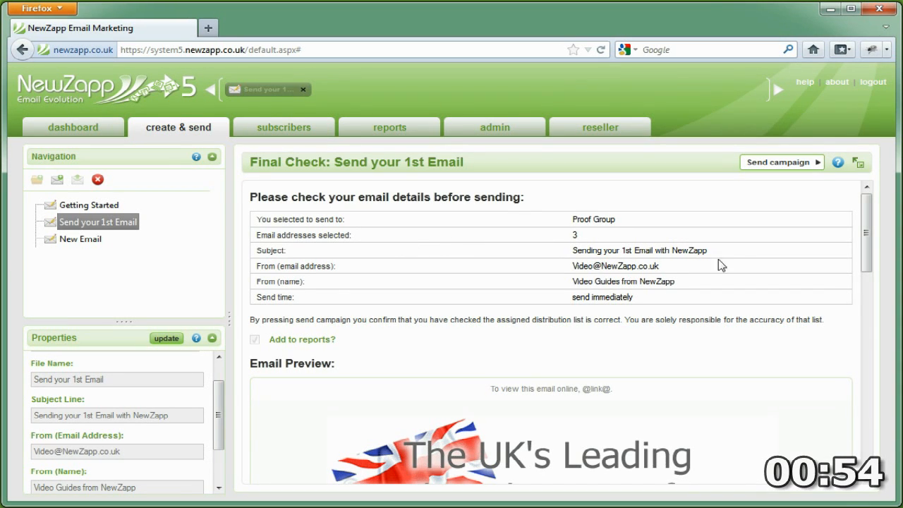
scroll(down, 3)
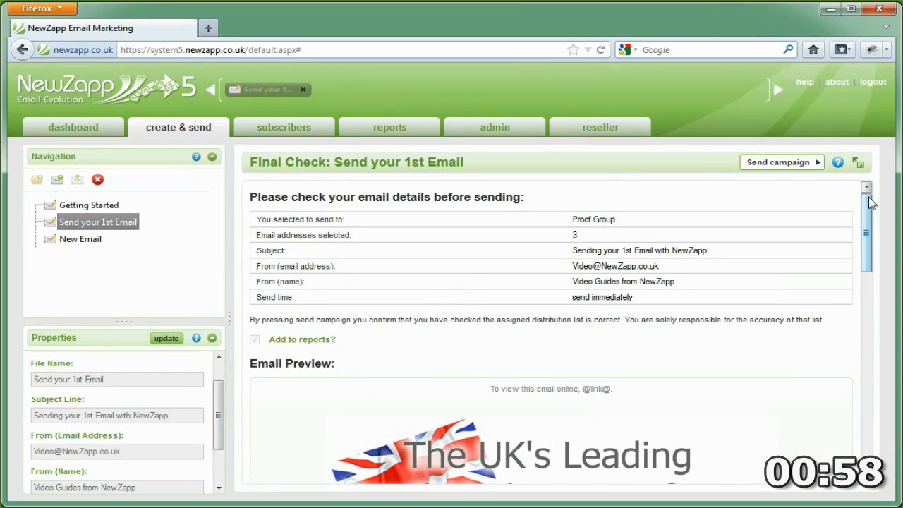
click(778, 161)
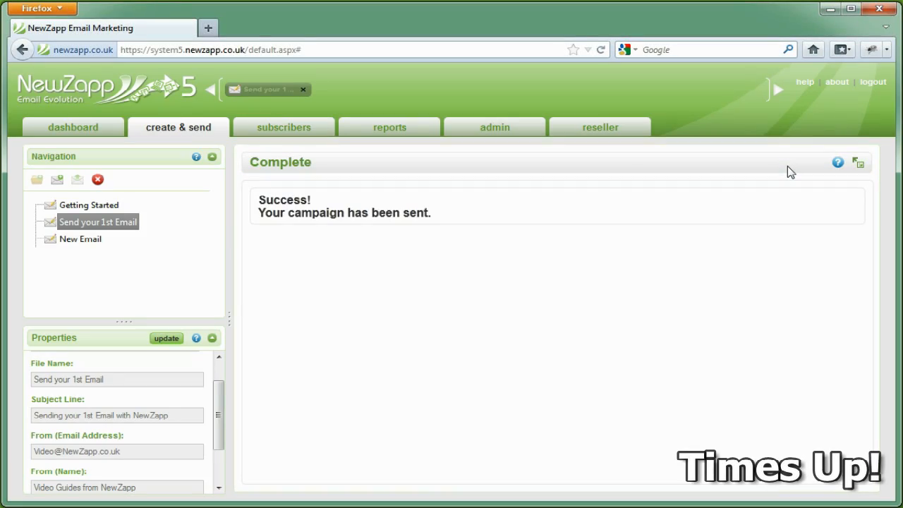